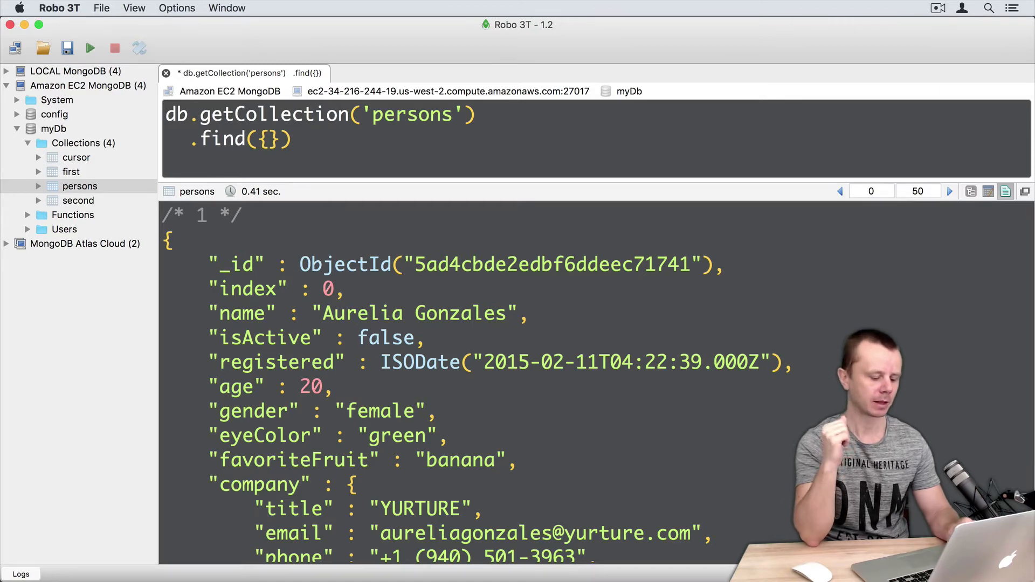
Type find({$and: [{gender: "female"}, {favoriteFruit: "banana"}]}) in the query editor.
text($and)
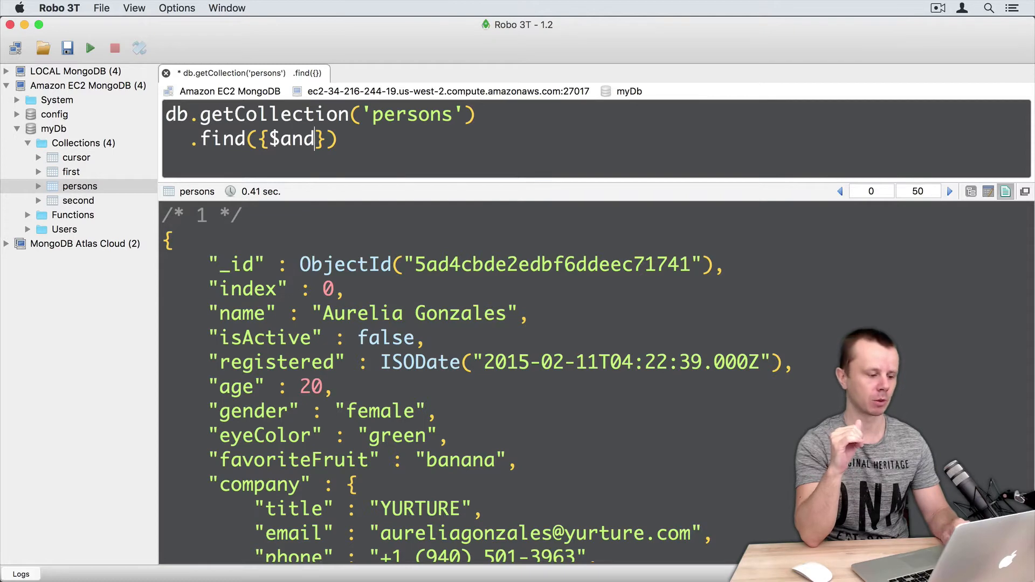
text(:)
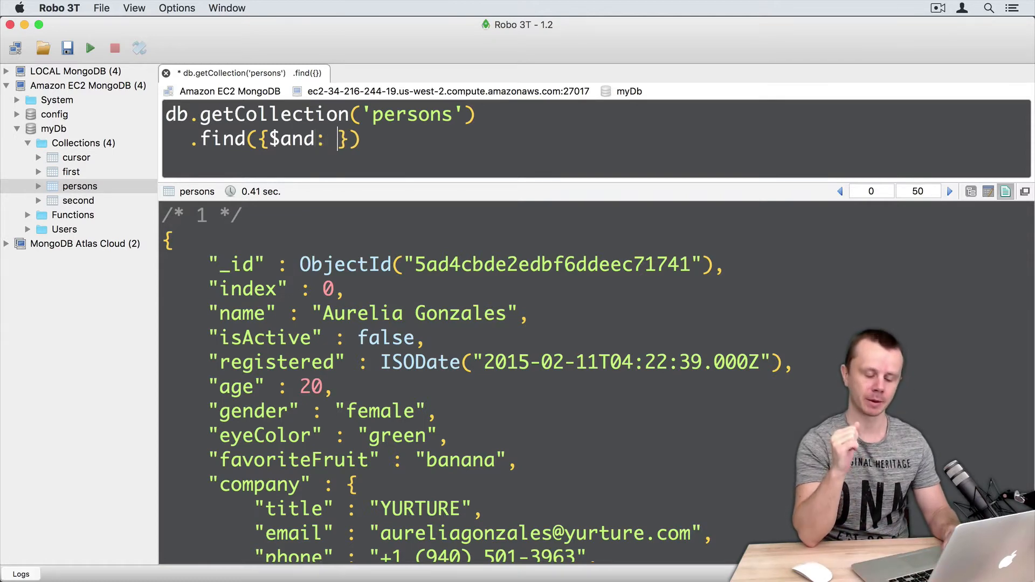
text([])
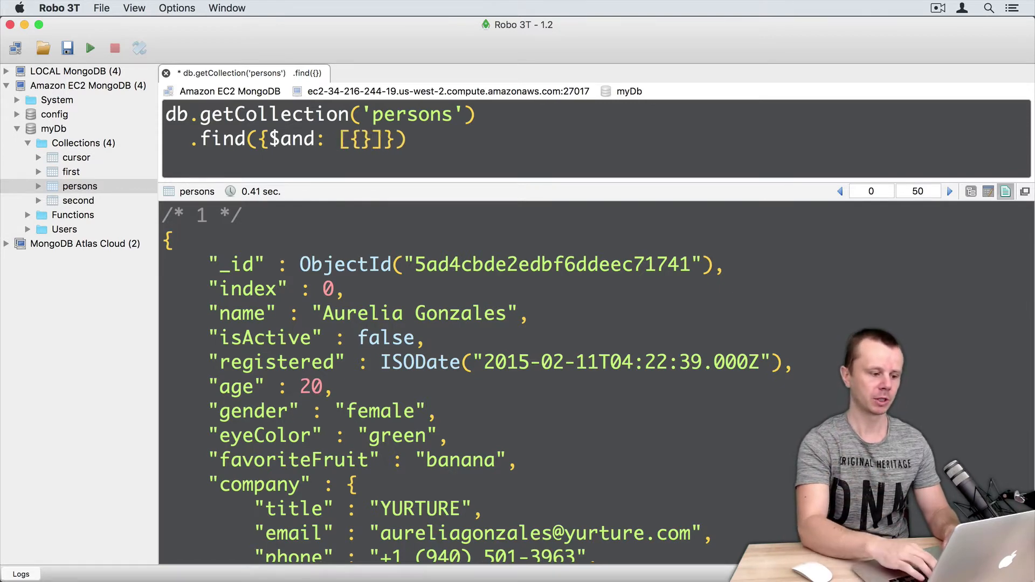
text(, {})
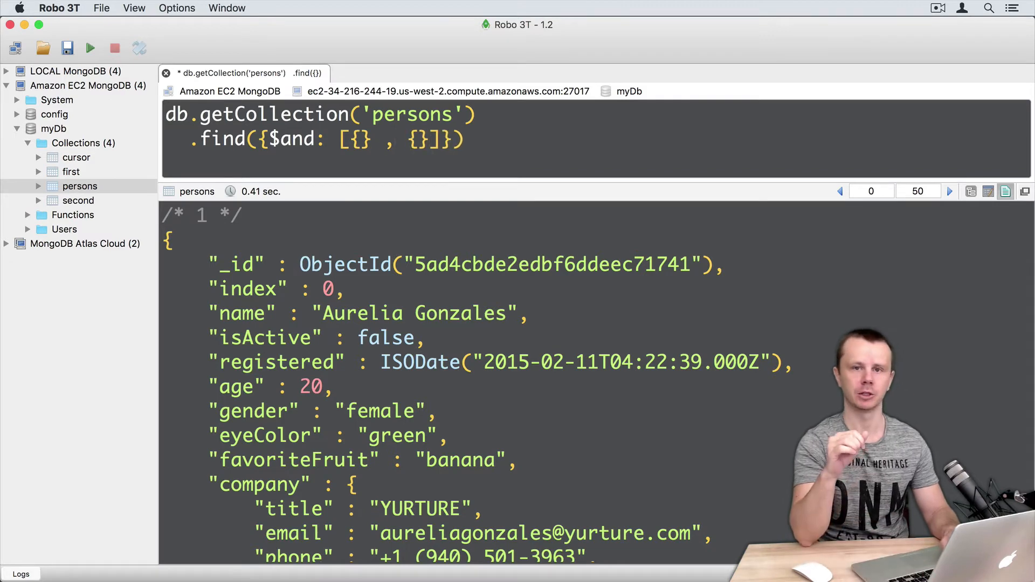
click(406, 139)
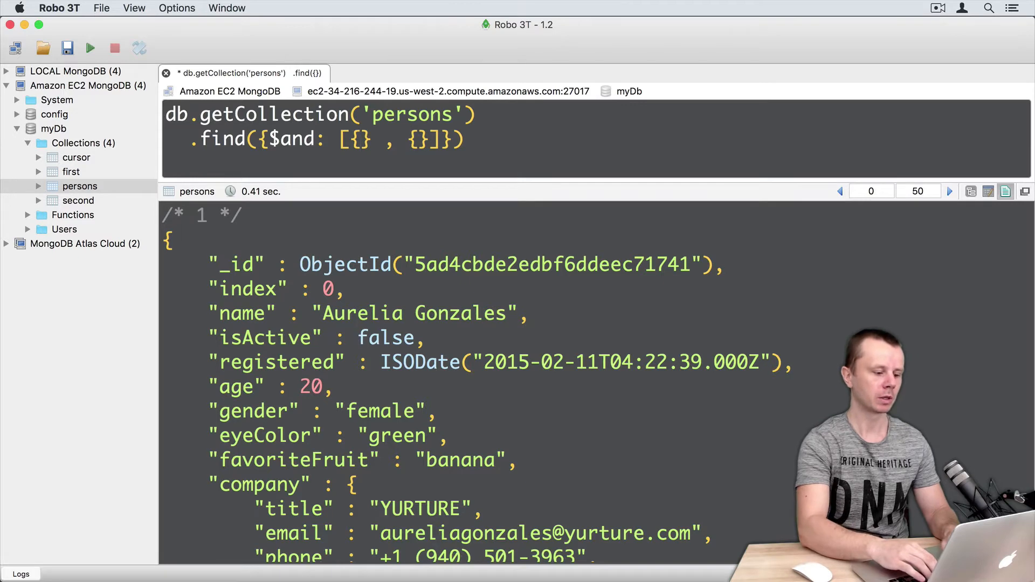
text(gender:)
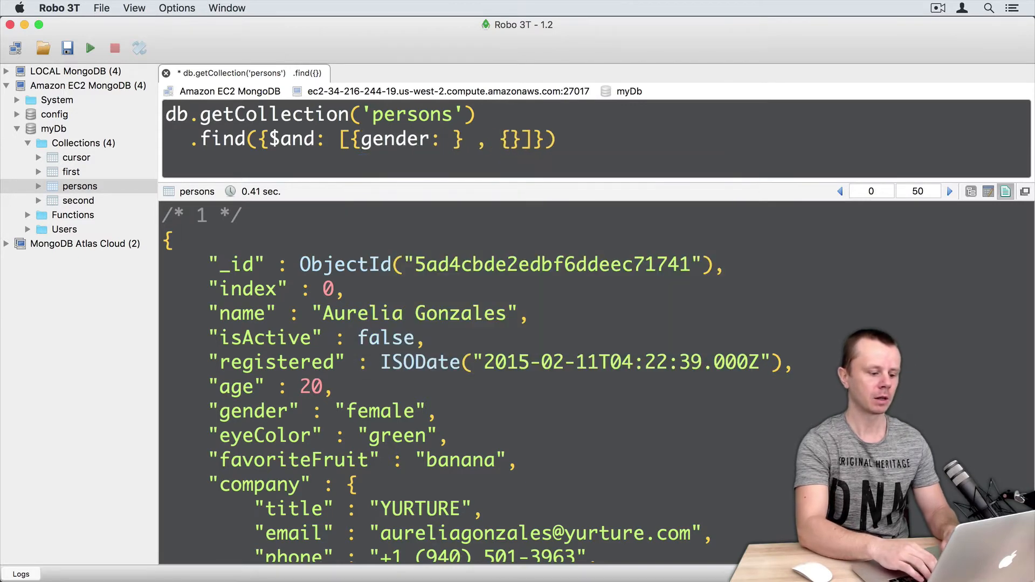
text("female")
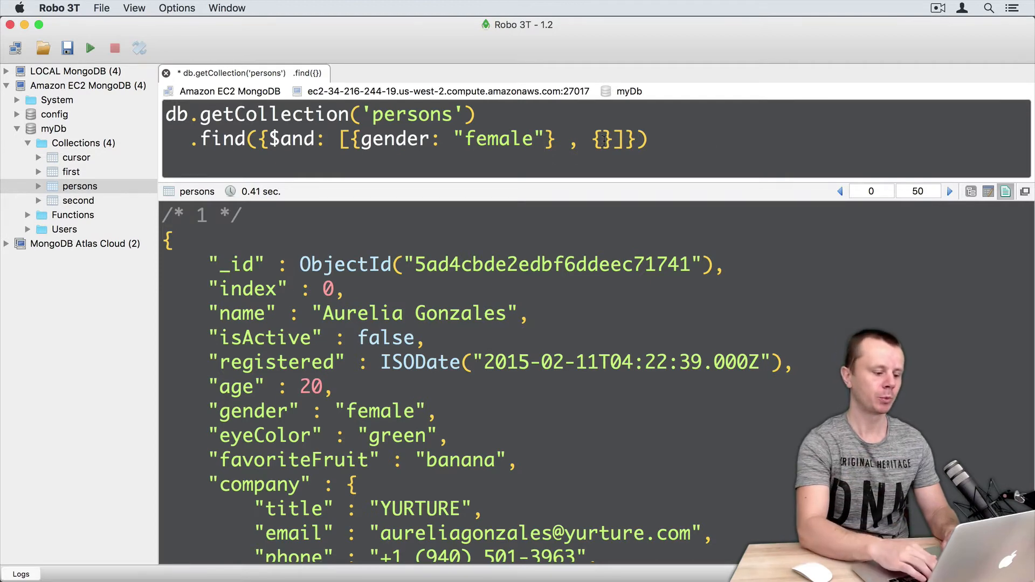
text(favoriteFruit: "ba)
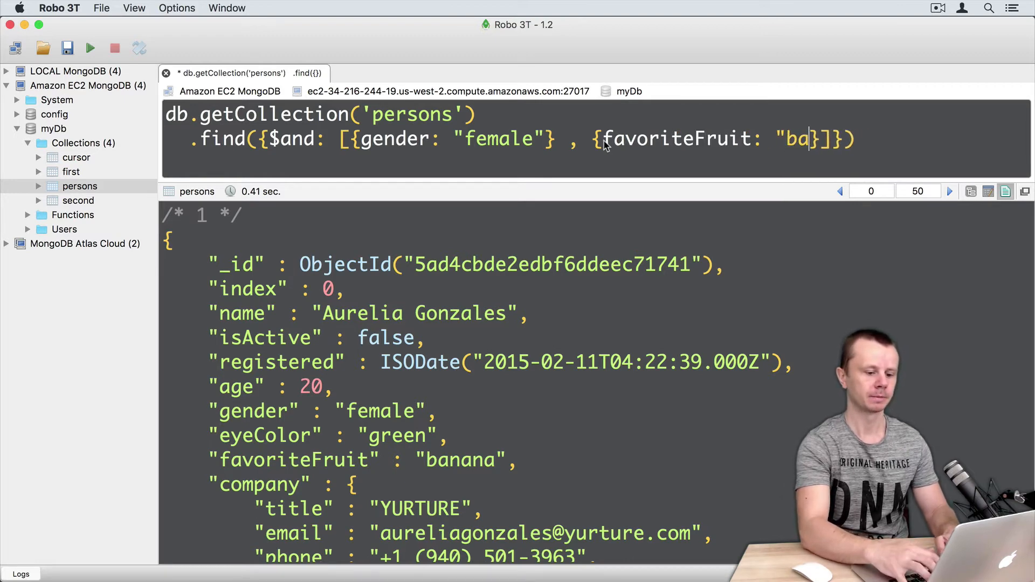
text(nana")
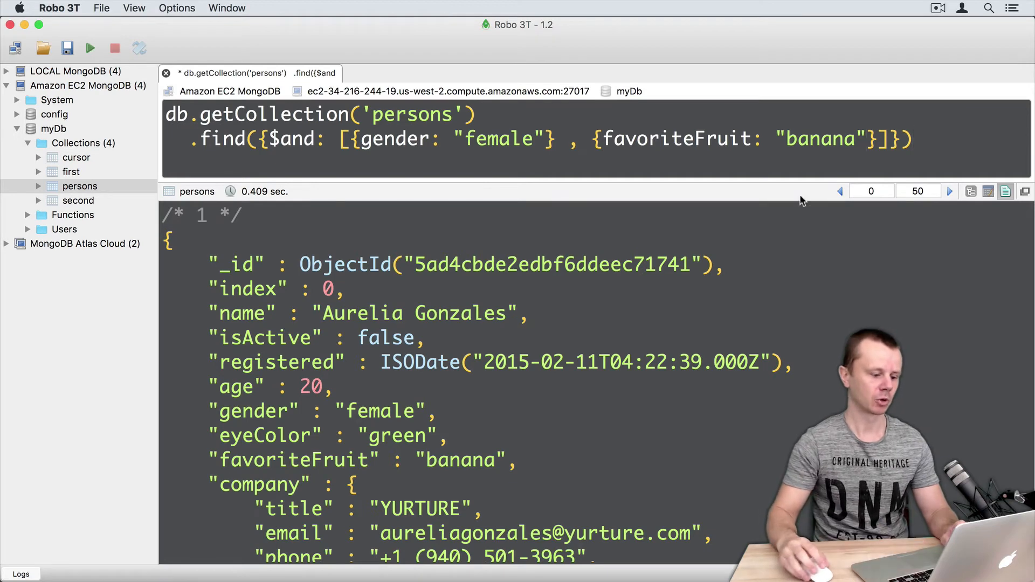
Check results in table view that every favoriteFruit is banana, then return to text view.
scroll(down, 3)
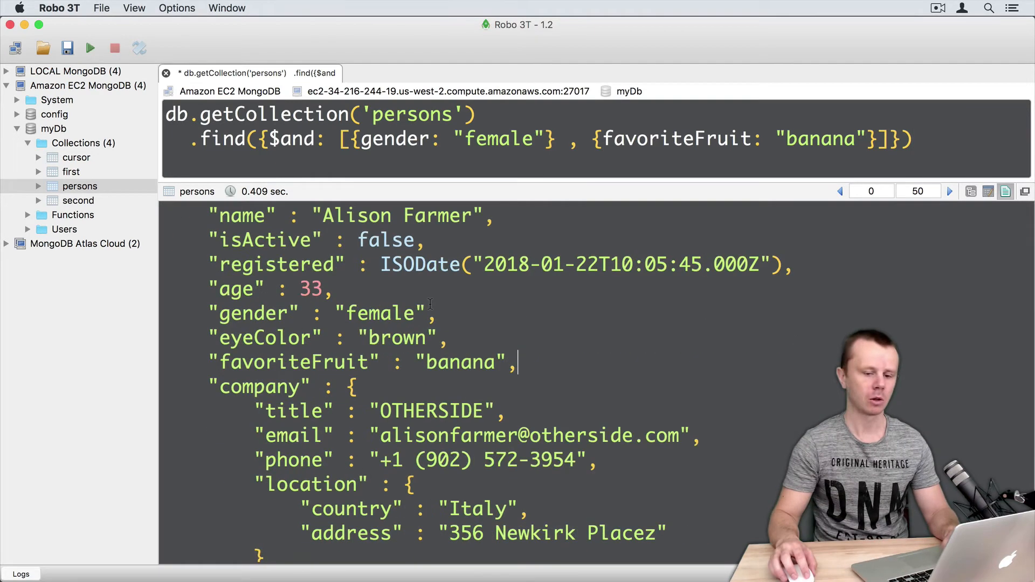
double_click(252, 313)
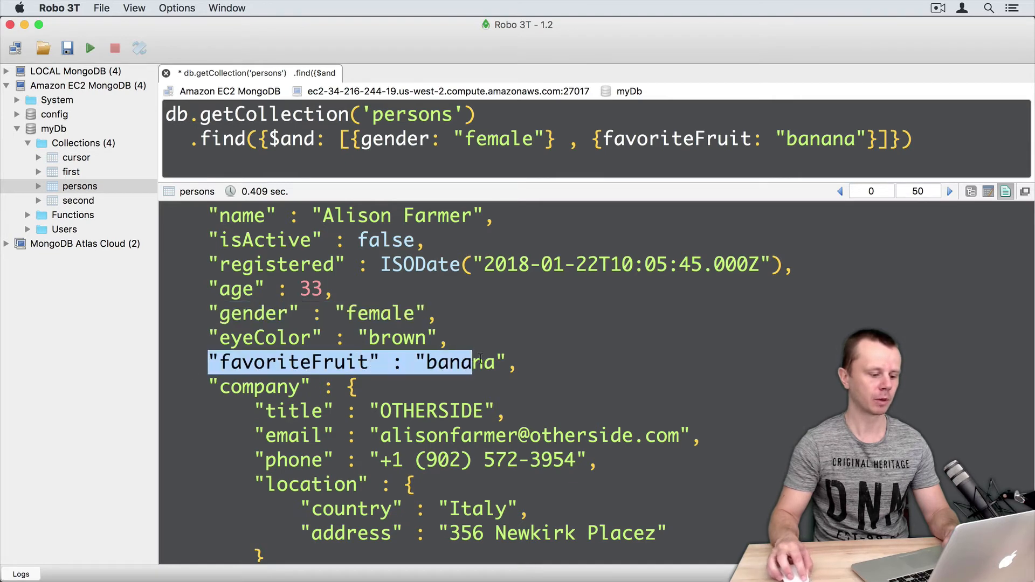
click(449, 337)
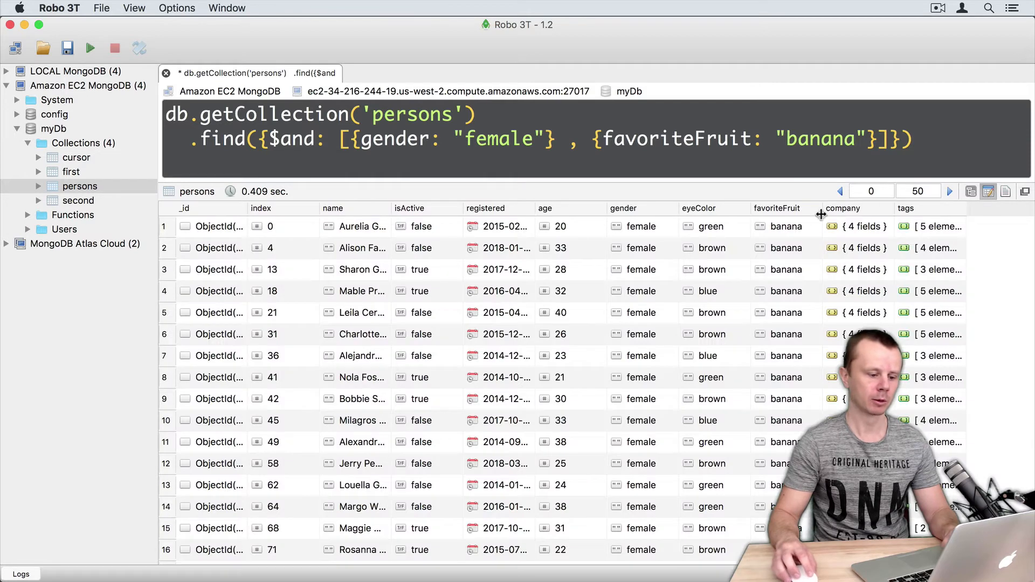
click(623, 208)
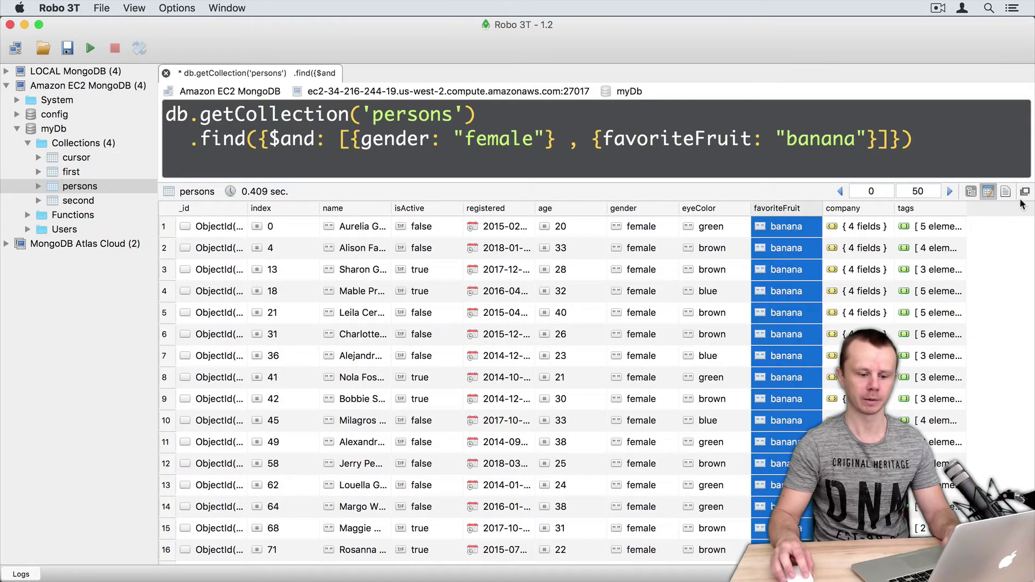
click(1004, 191)
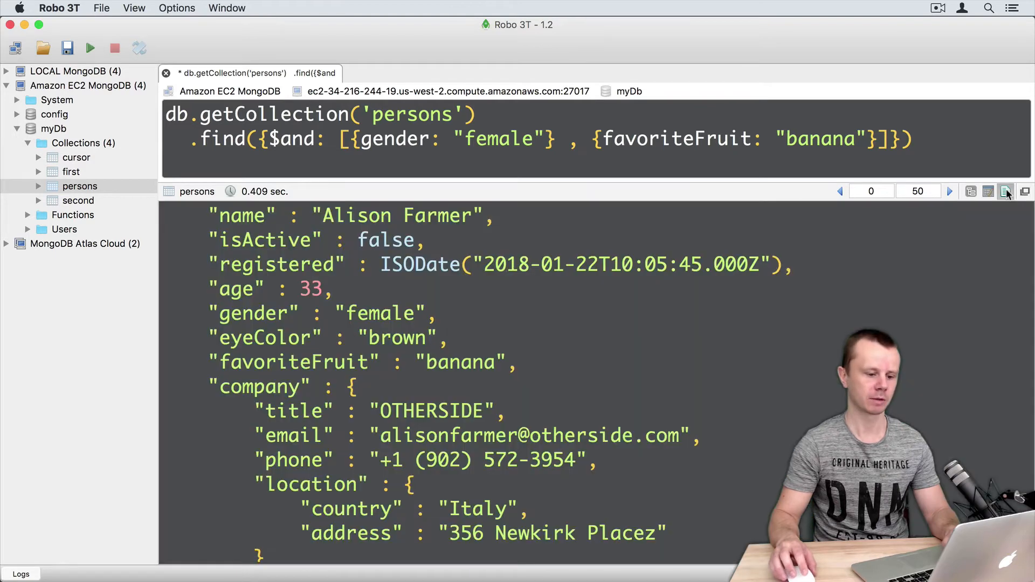
click(916, 138)
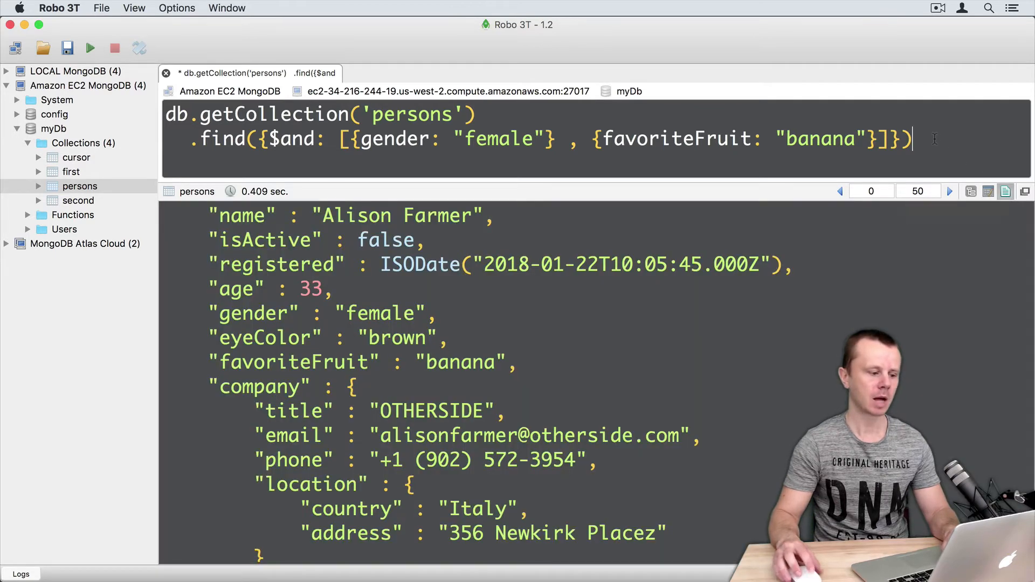
Append .count() to the female-and-banana $and query, getting 173.
text(.count()
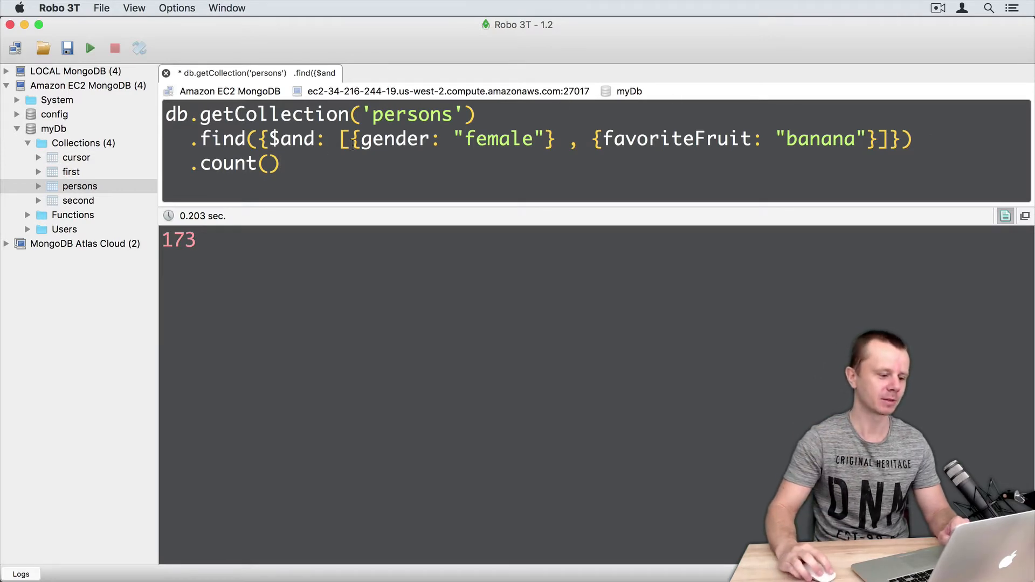
Replace the $and list with {gender: "female", favoriteFruit: "banana"}, also counting 173.
double_click(297, 139)
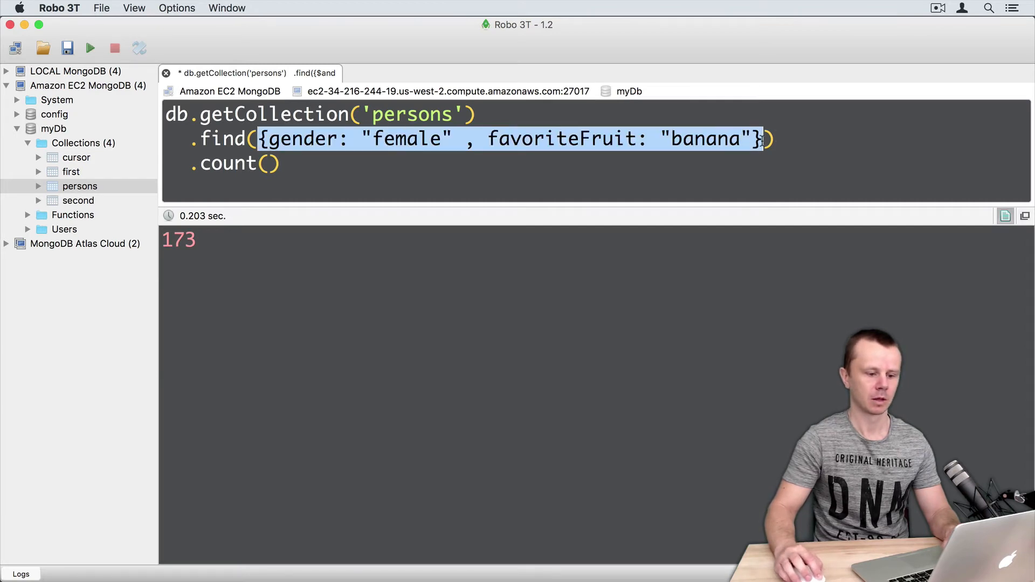
click(469, 139)
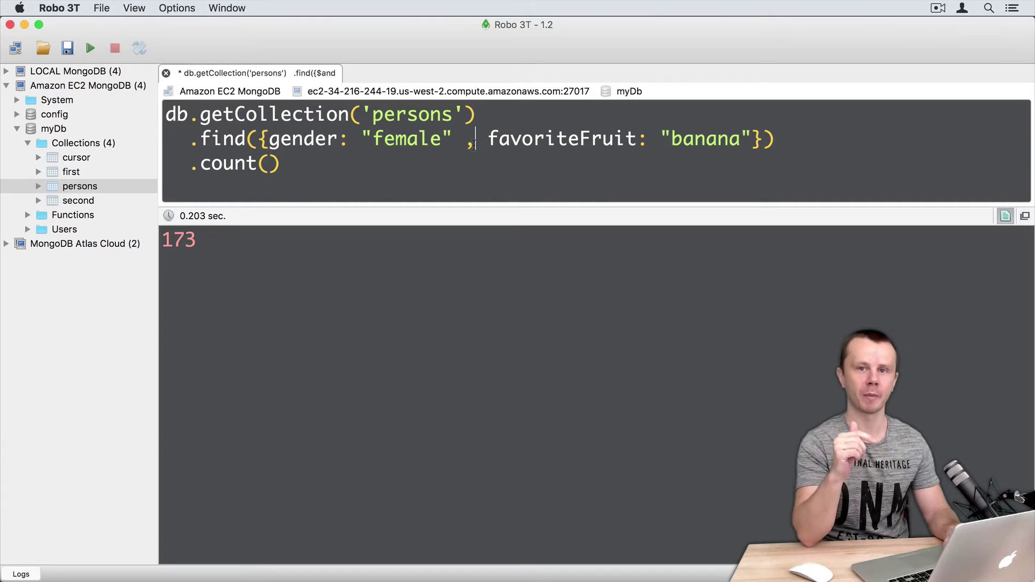
click(91, 47)
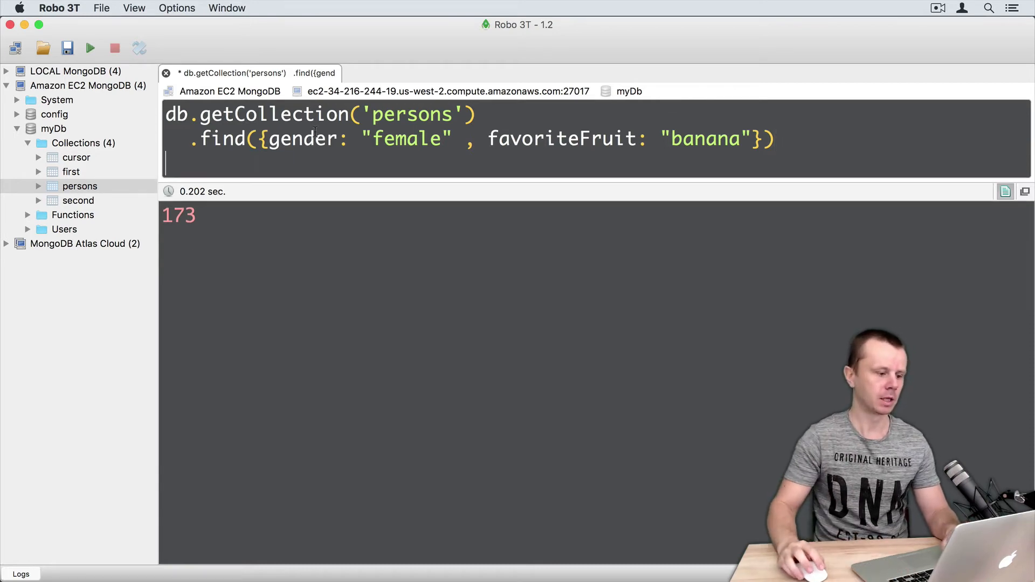
Replace the current filter with an empty {} to list all persons.
drag(264, 139, 758, 139)
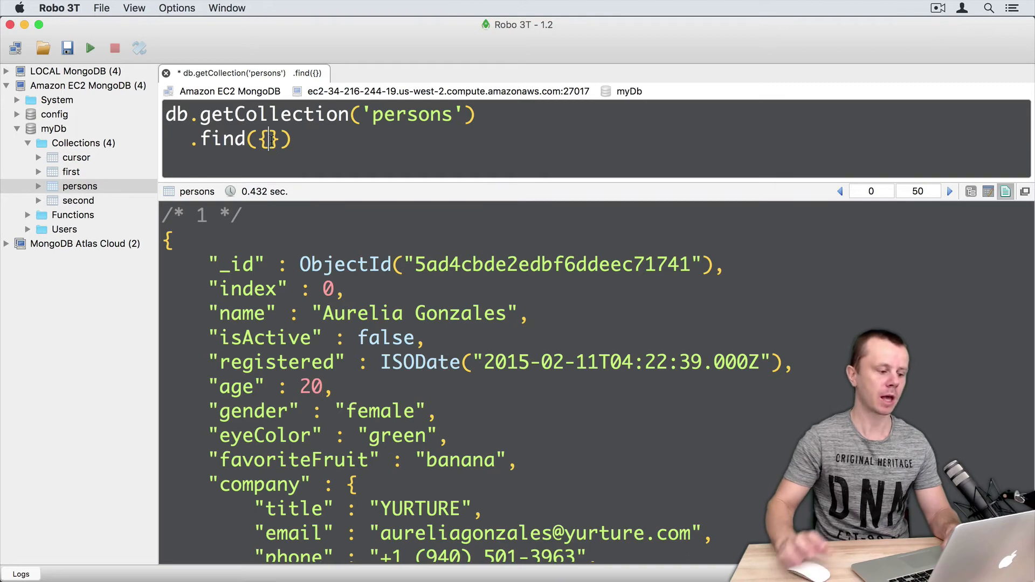
Start an $and query whose first condition is age not equal to 25.
text($)
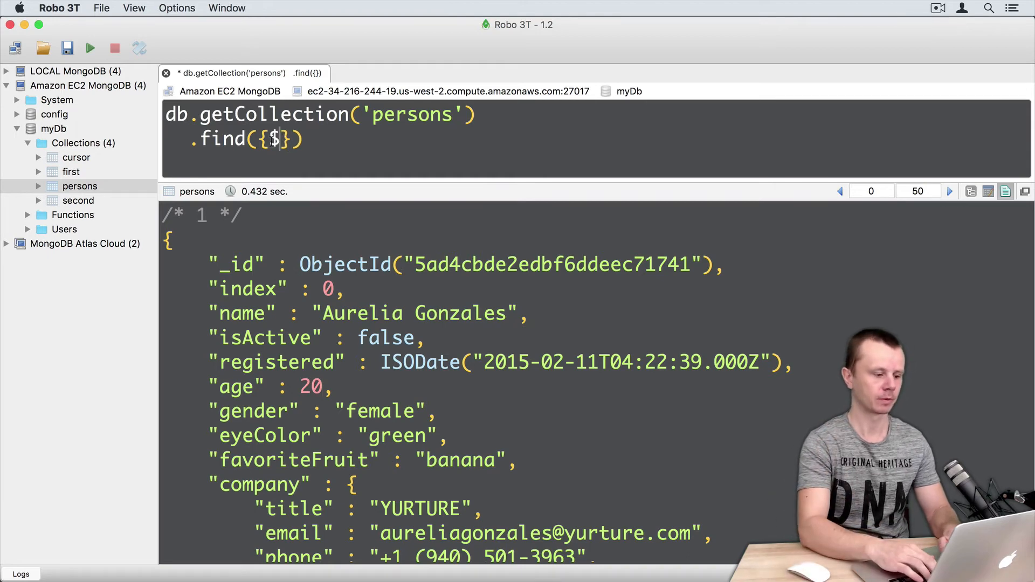
text(and:)
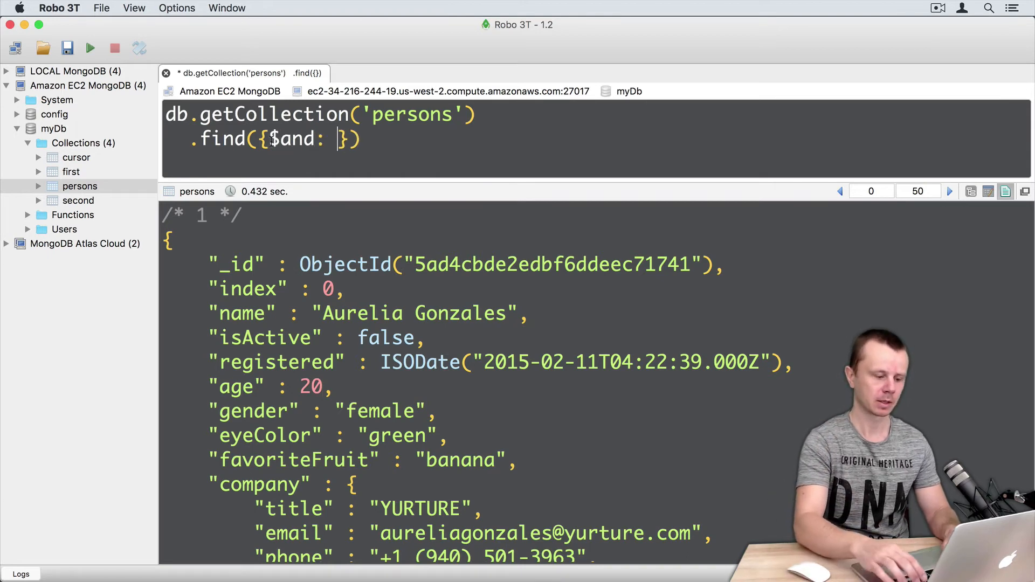
text([])
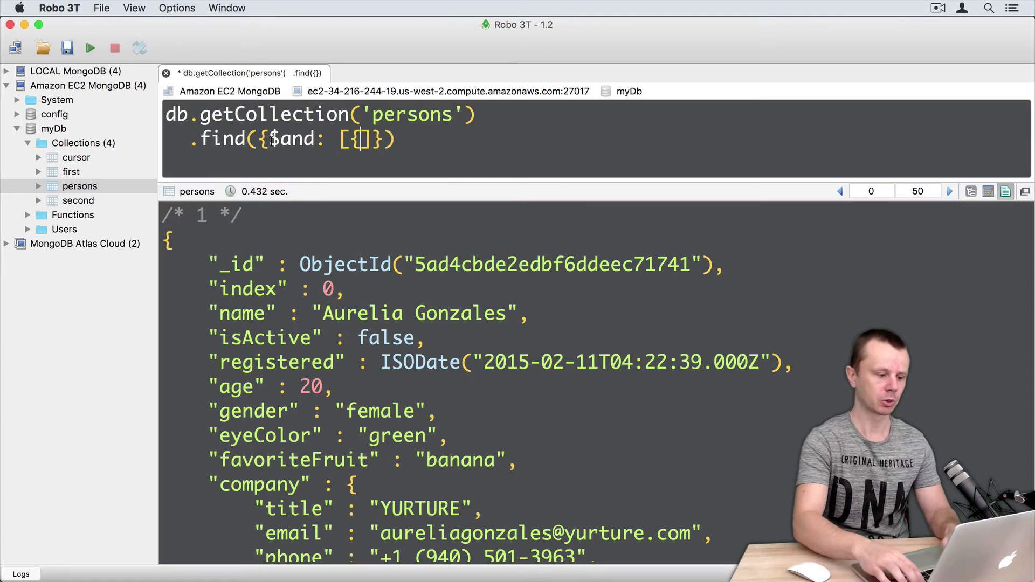
text(, {})
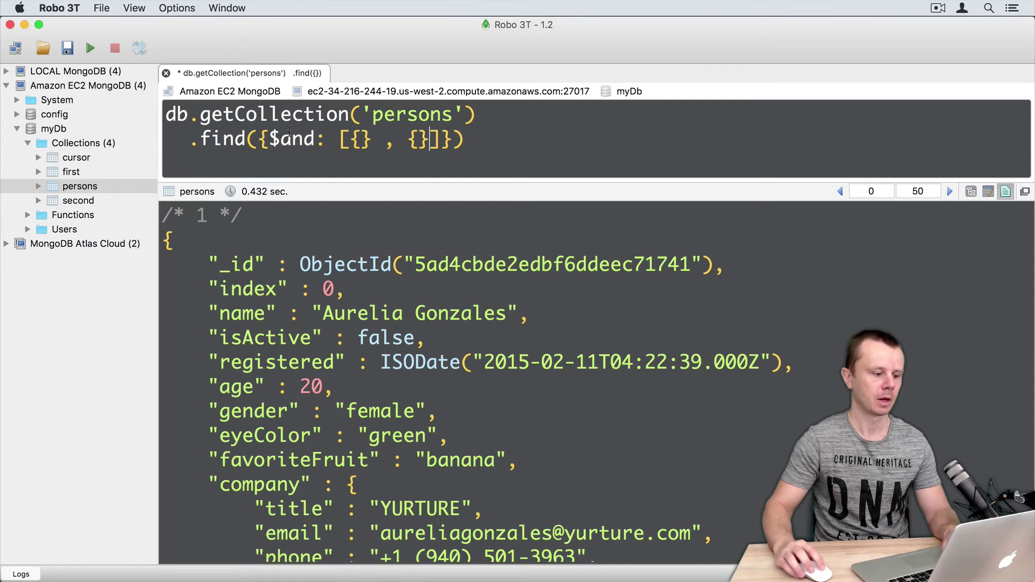
text(age: {$)
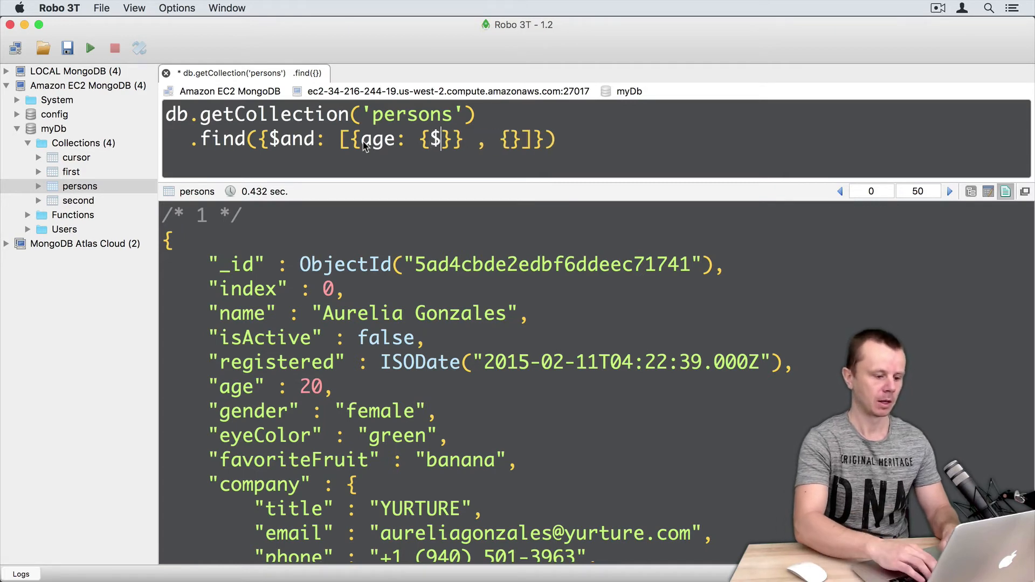
text(ne: 25)
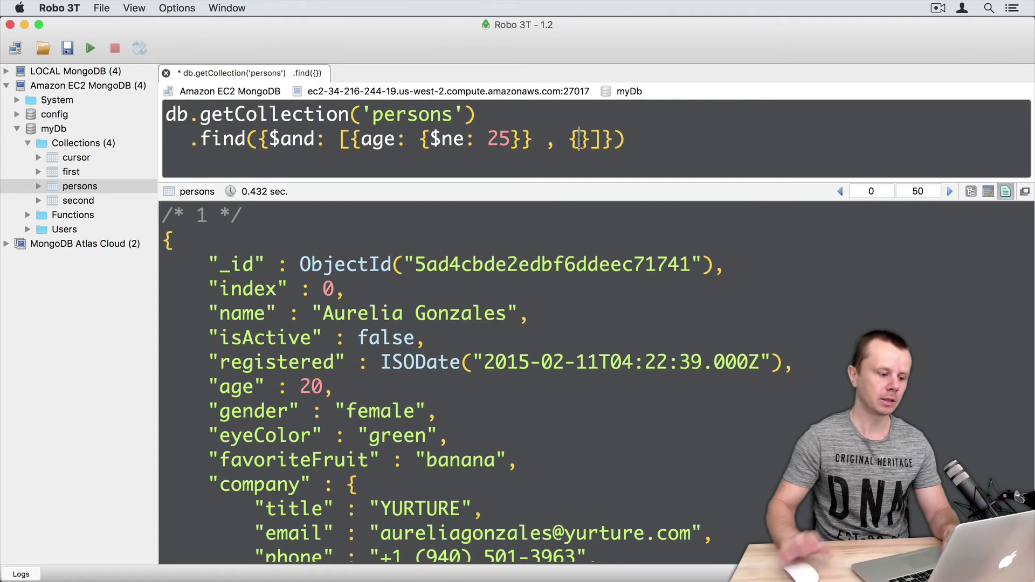
Add the second $and condition requiring age to be at least 25.
text(age:)
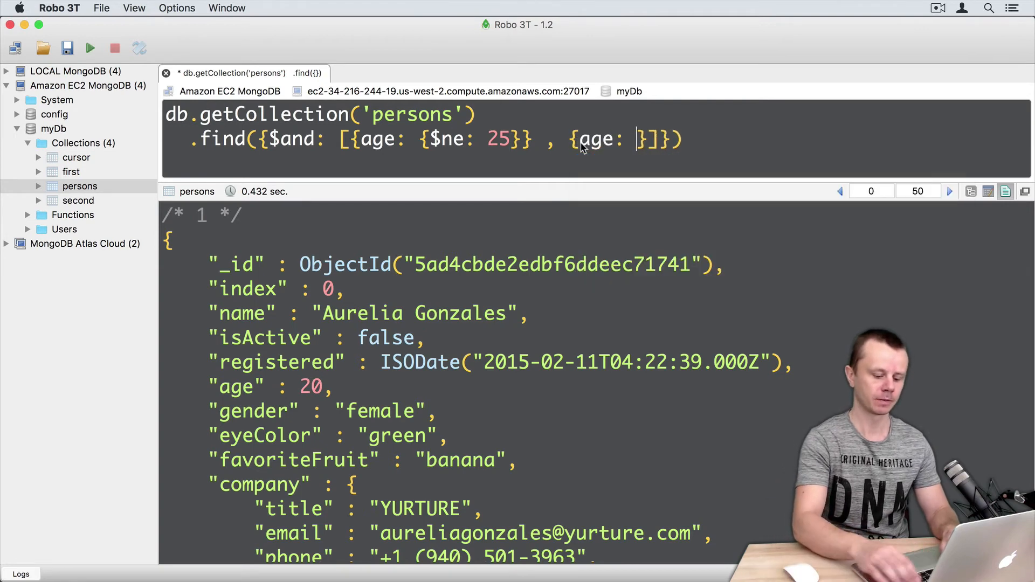
text(})
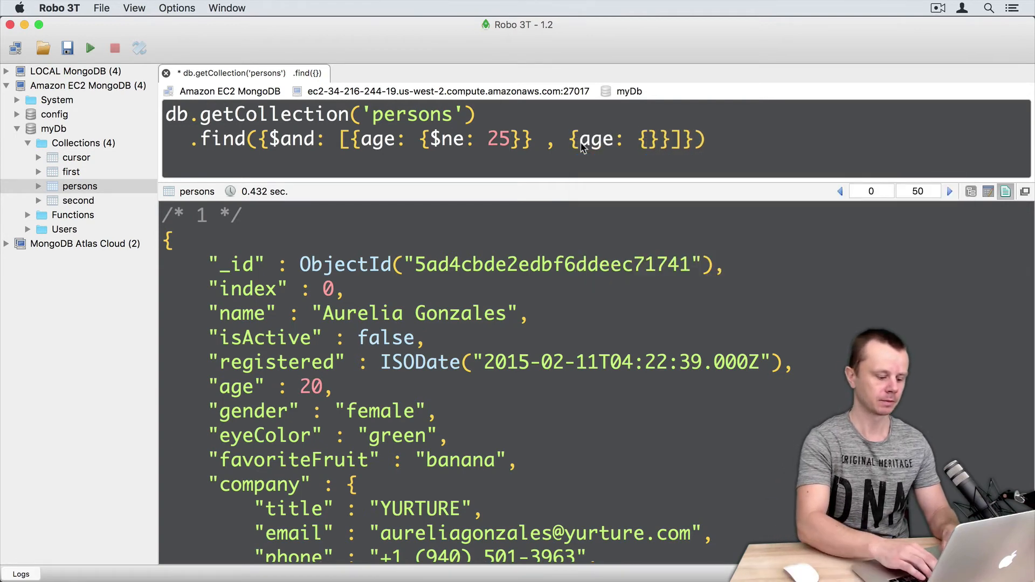
text($gte:)
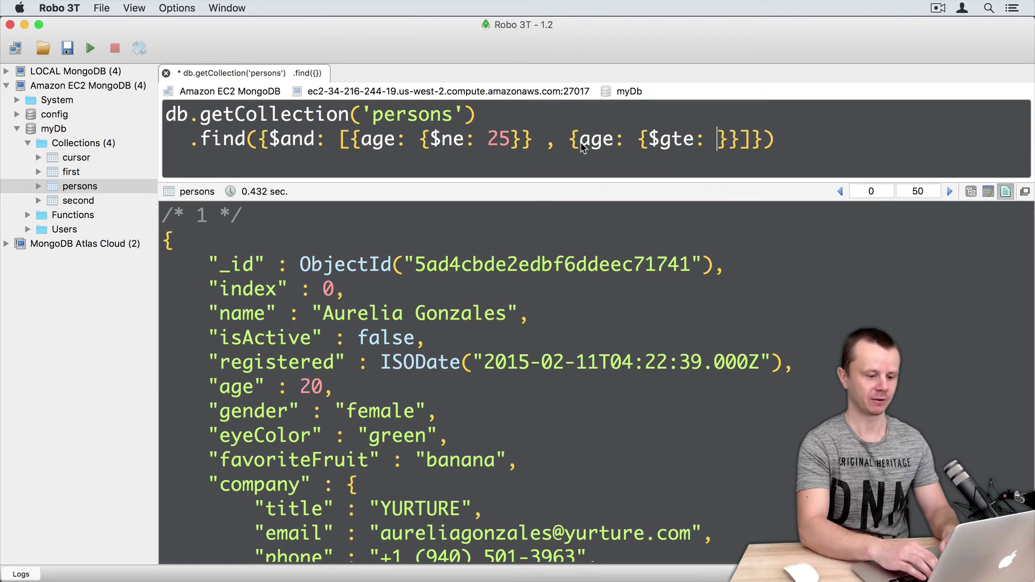
text(25)
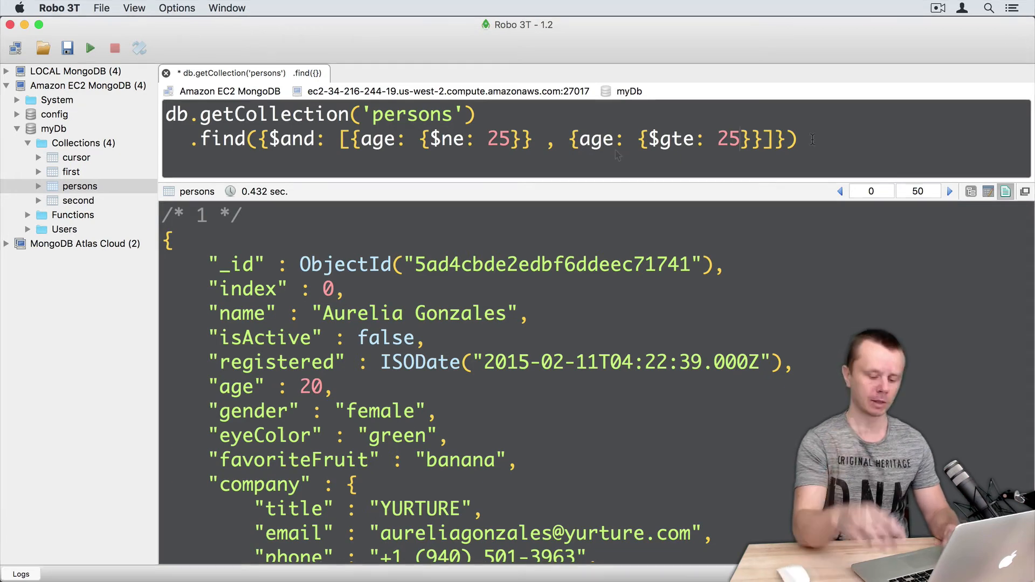
Add .sort({age: 1}), run the query, and confirm the first result is aged 26.
text(.sort)
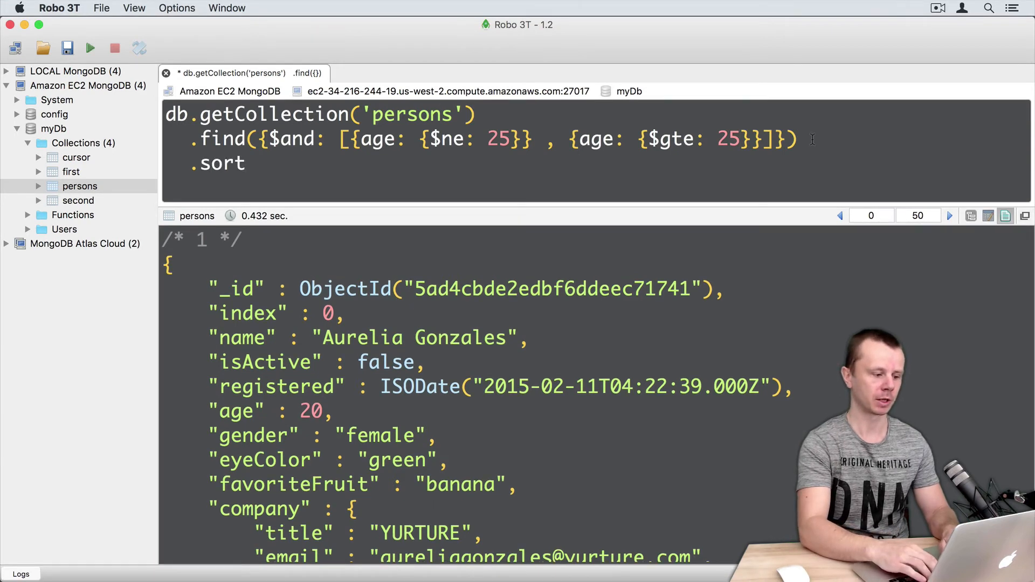
text(({})
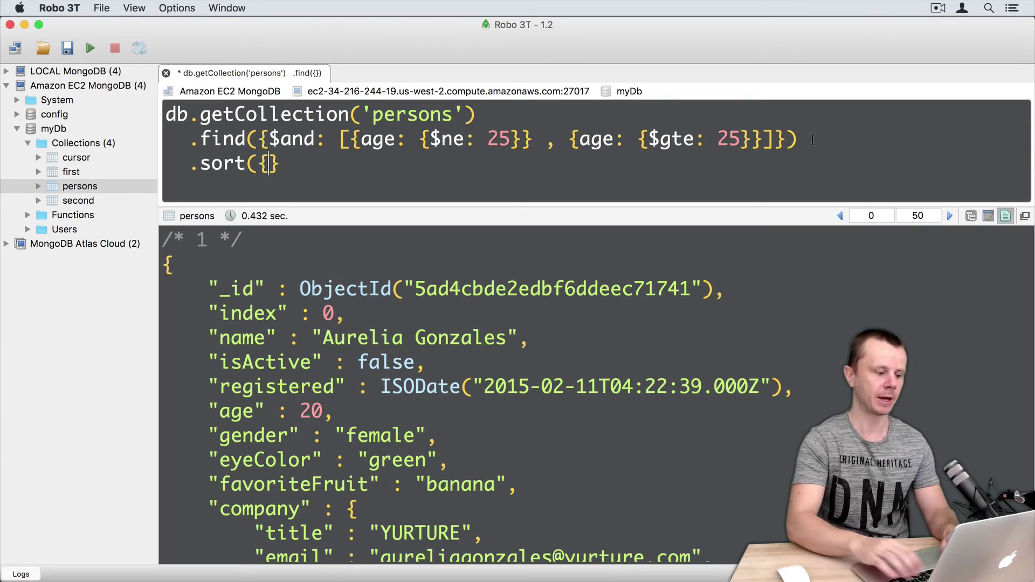
text(age: 1)
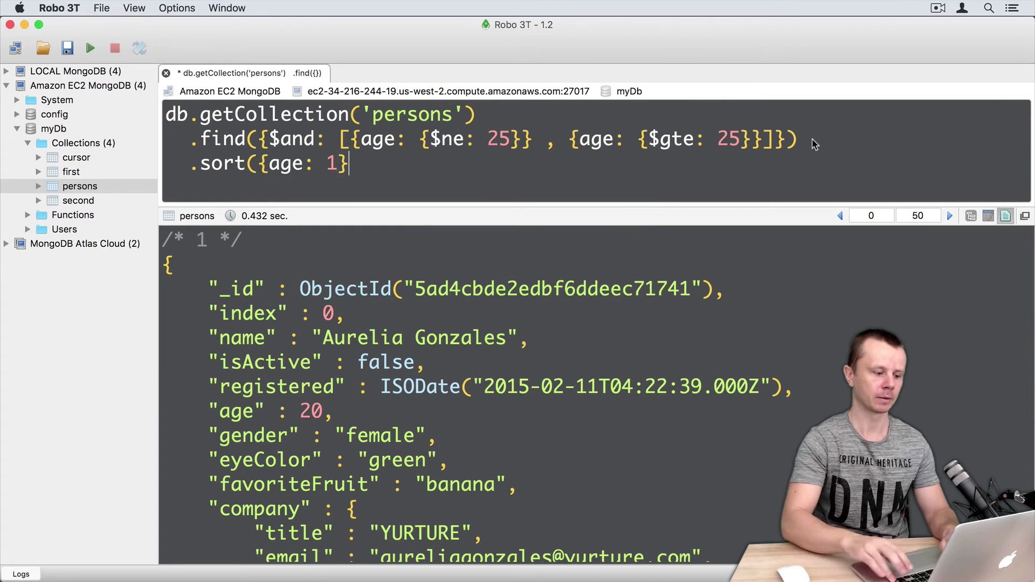
text())
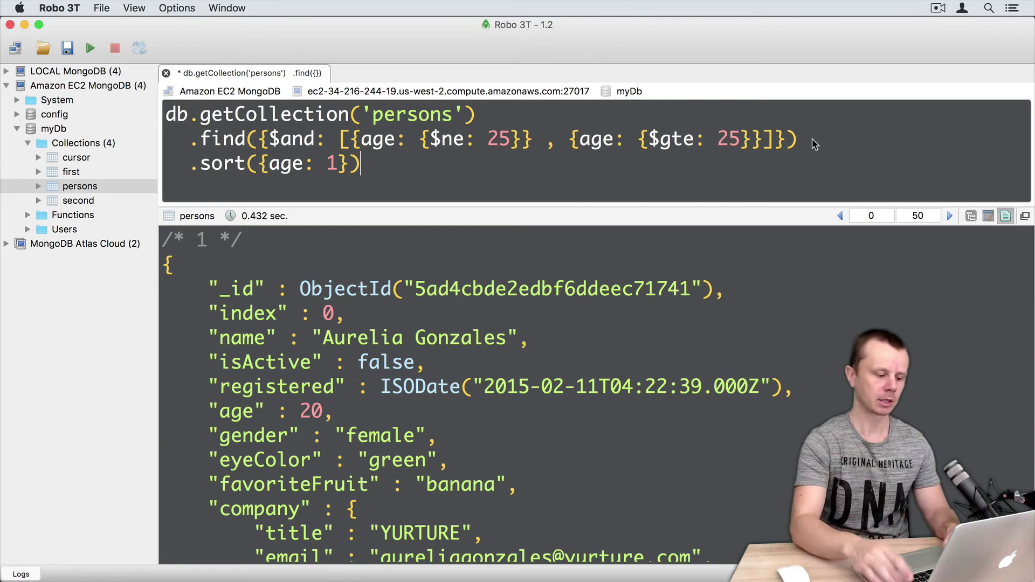
click(90, 47)
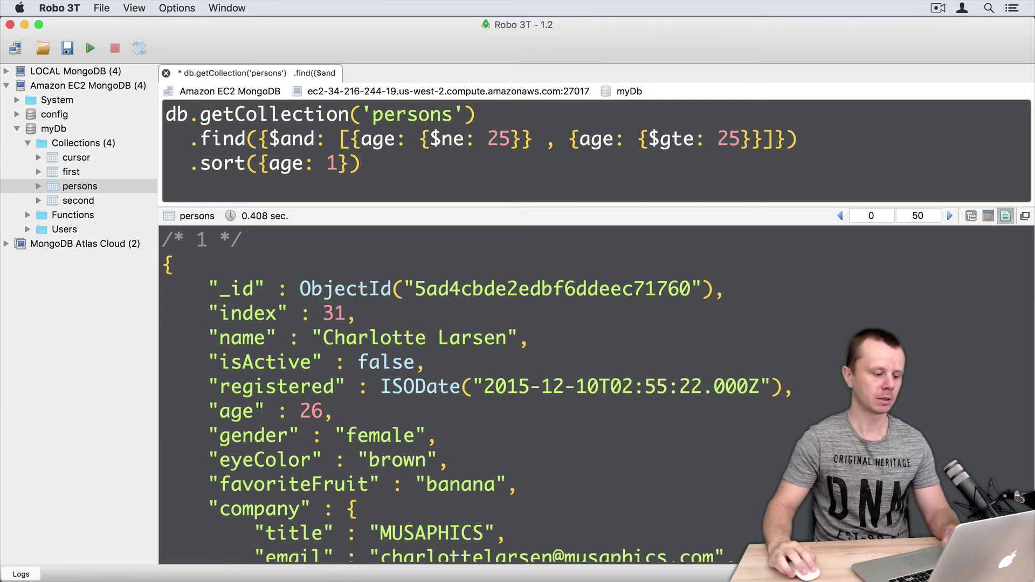
double_click(235, 411)
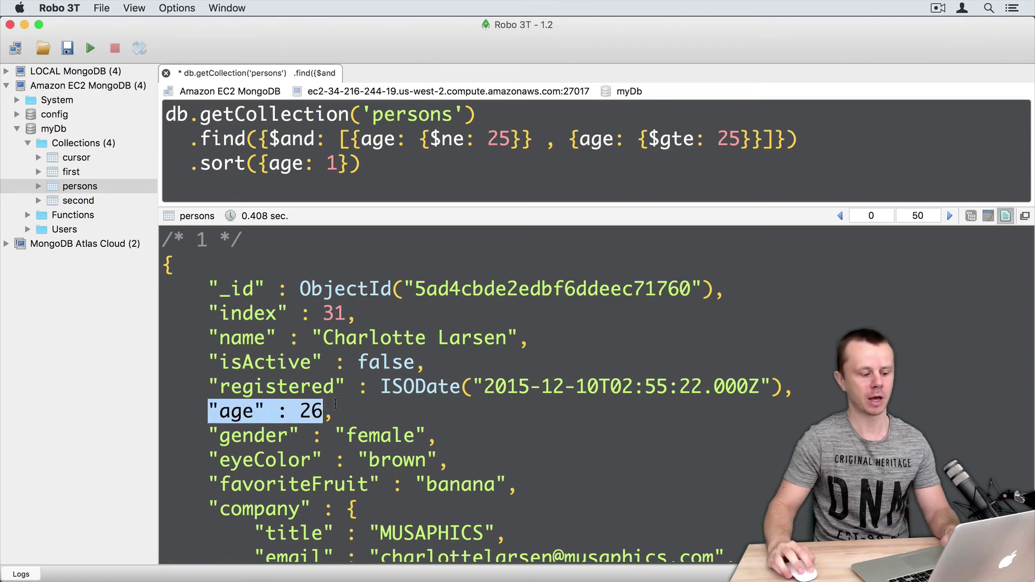
click(333, 411)
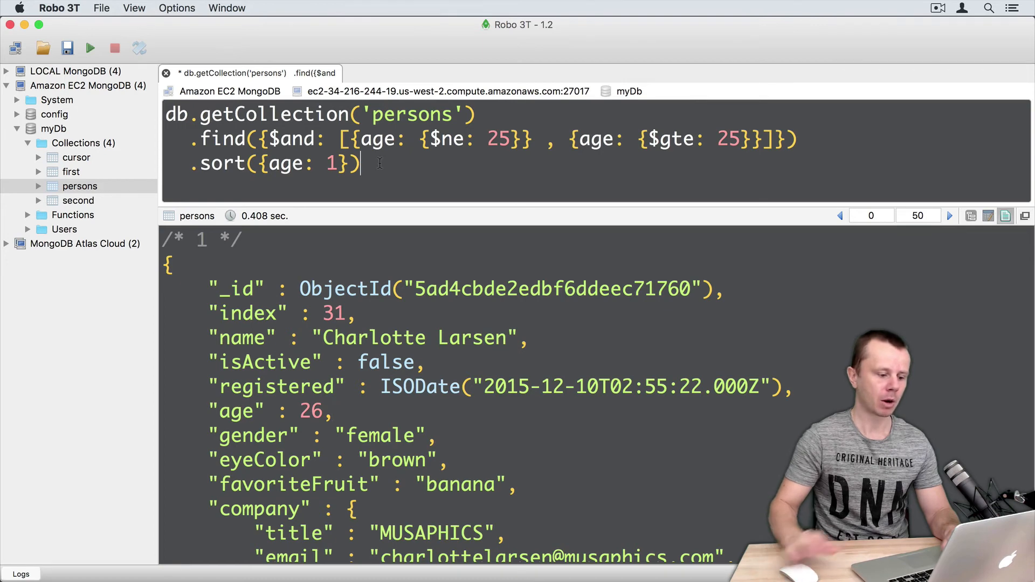
Append .count() to the sorted $and age query, reporting 692.
text(.count()
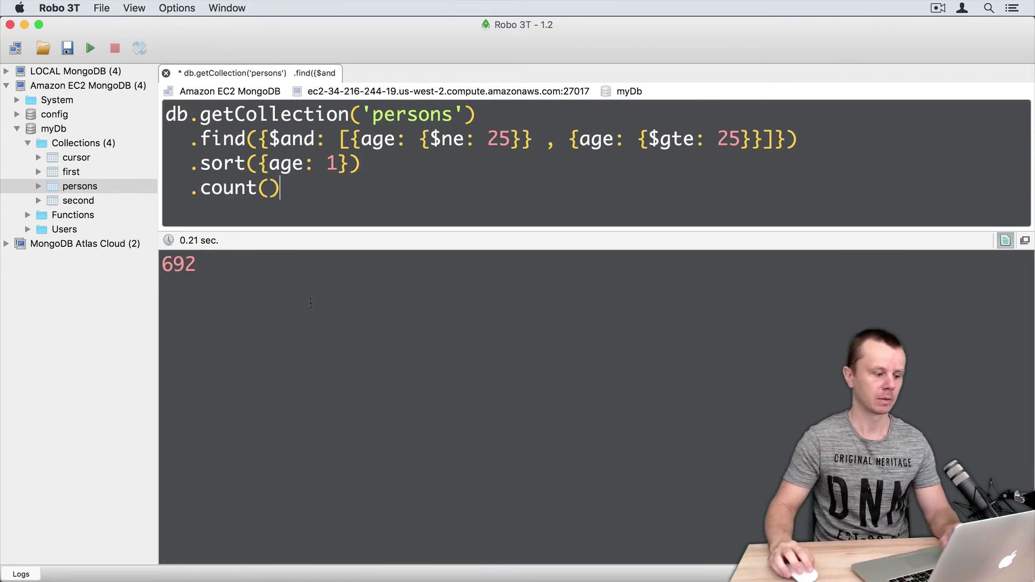
mouse_move(245, 270)
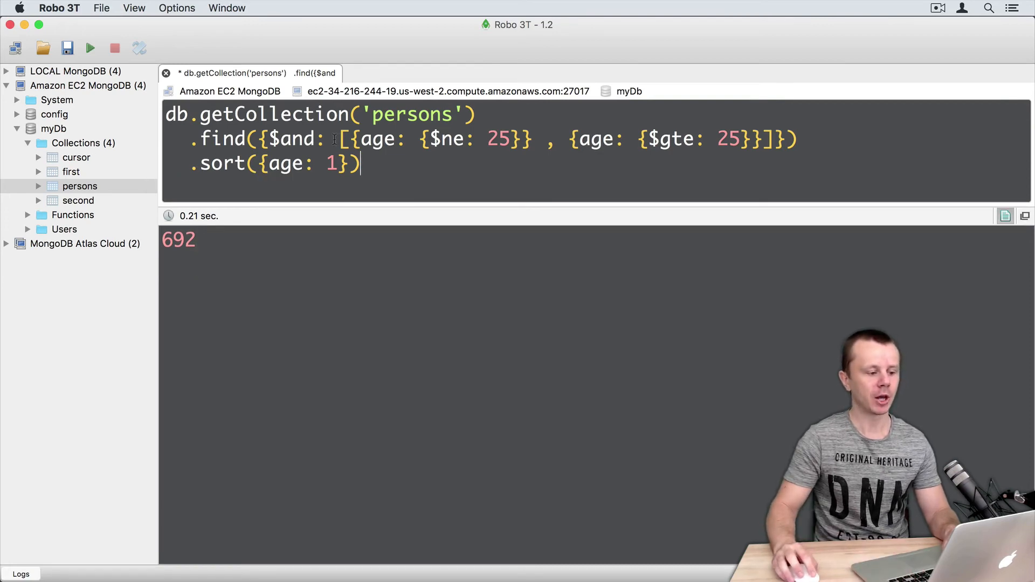
Remove $and and its brackets, leaving {age: {$ne: 25}, age: {$gte: 25}}.
double_click(292, 139)
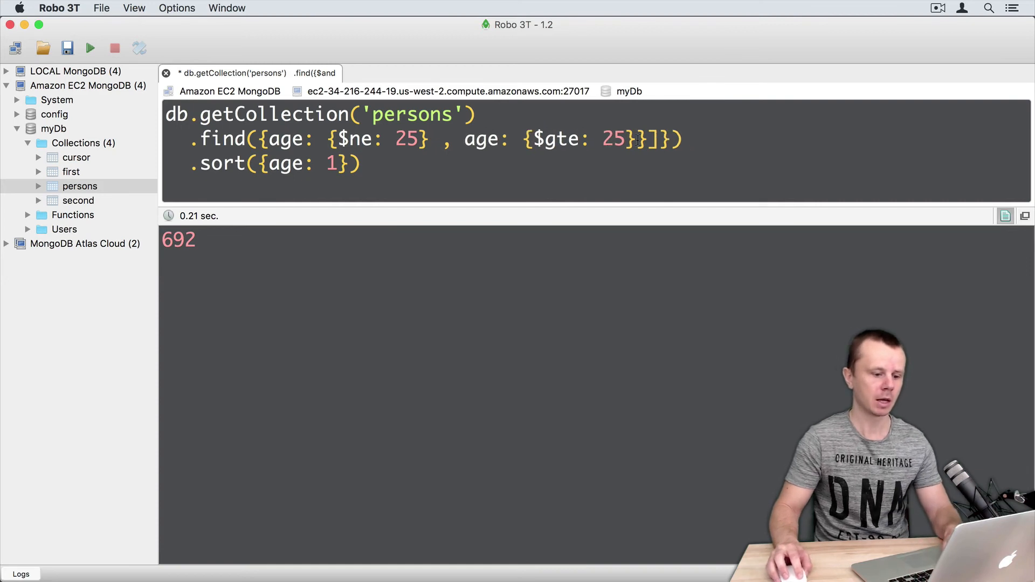
key(Backspace)
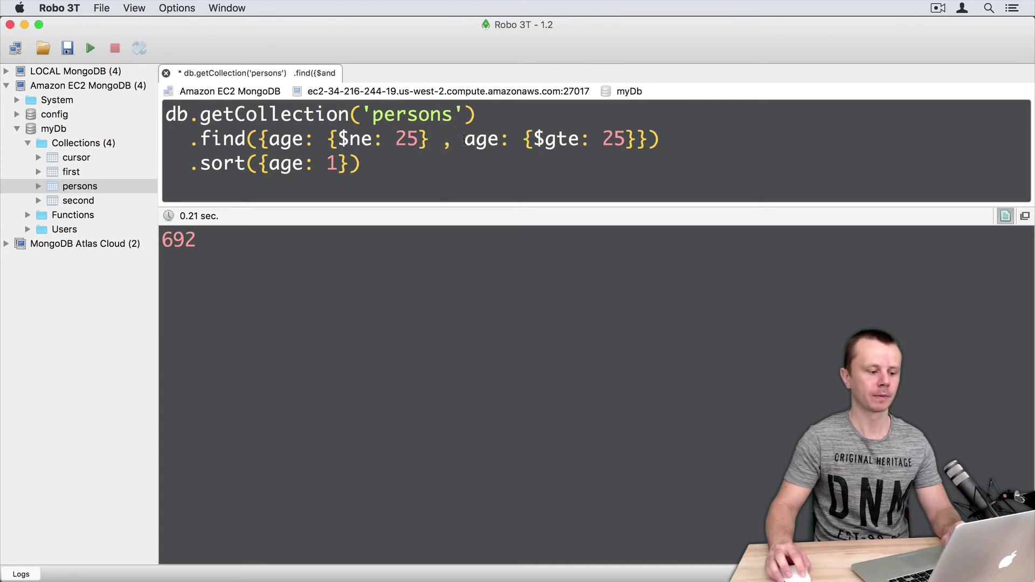
drag(464, 138, 633, 138)
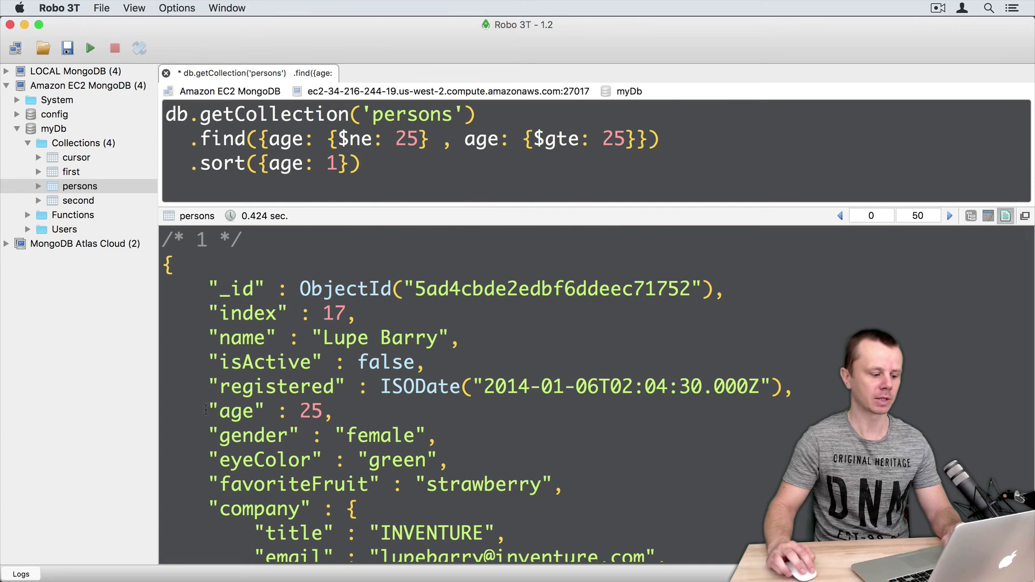
double_click(235, 411)
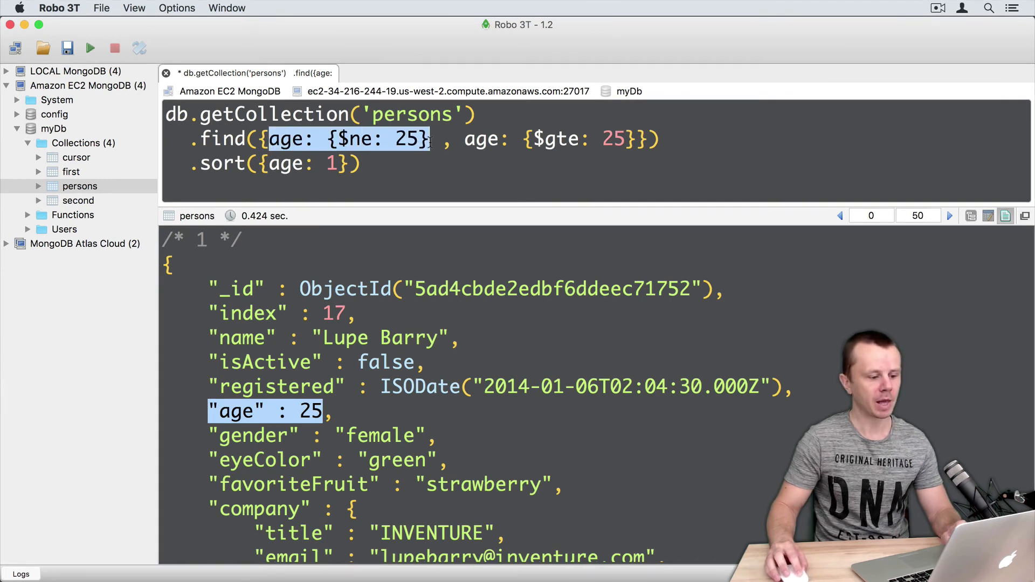
key(Delete)
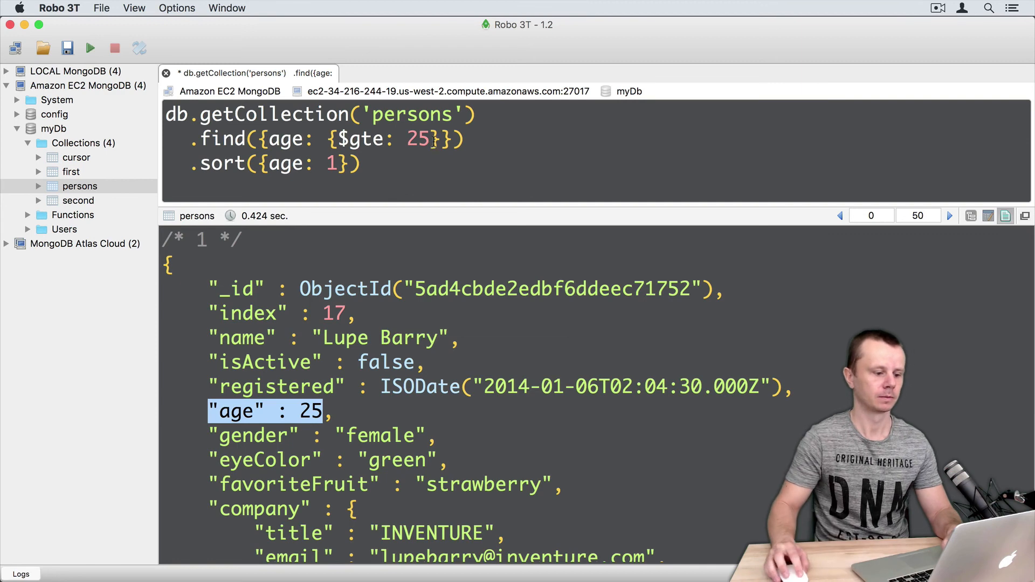
text(, age: {$ne: 25})
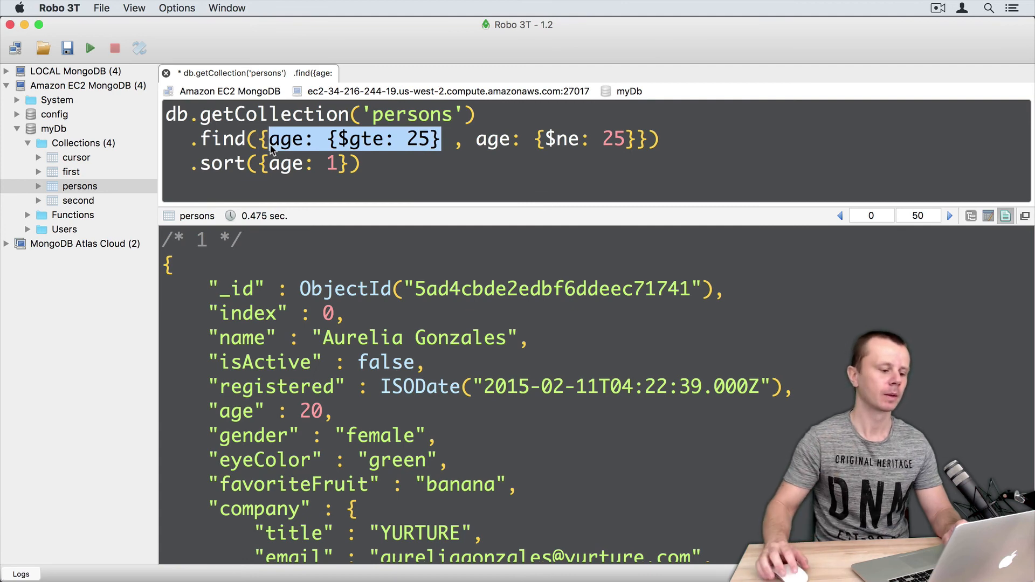
Restore the $ne-then-$gte age order, append .count() returning 742, and select the filter object.
key(Delete)
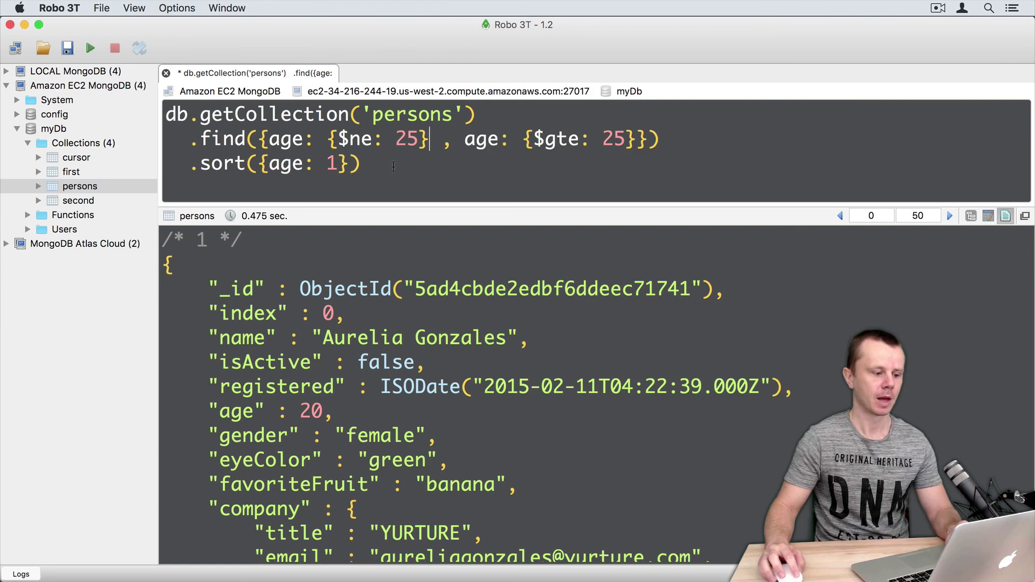
text(.count()
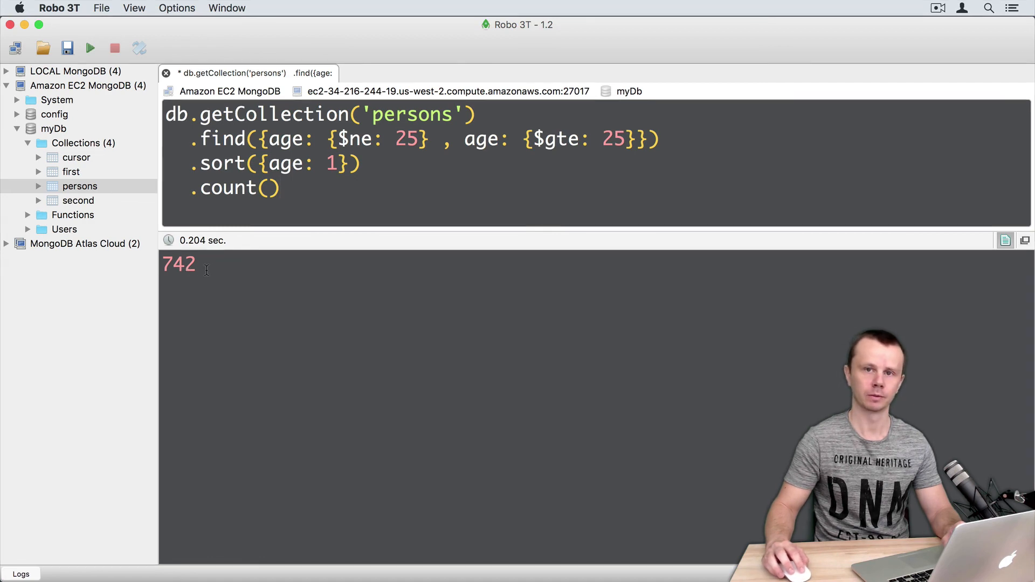
click(280, 189)
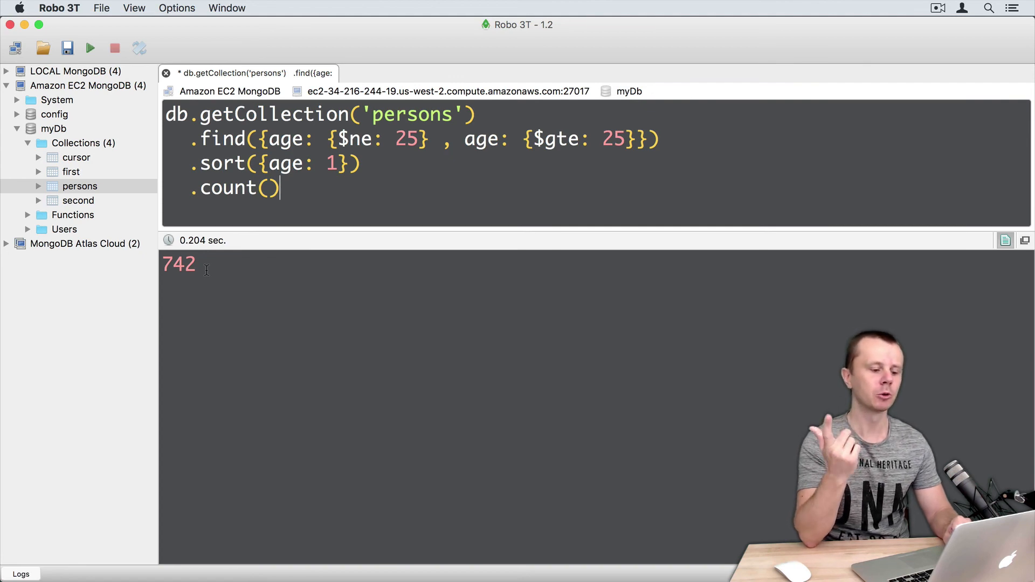
double_click(277, 138)
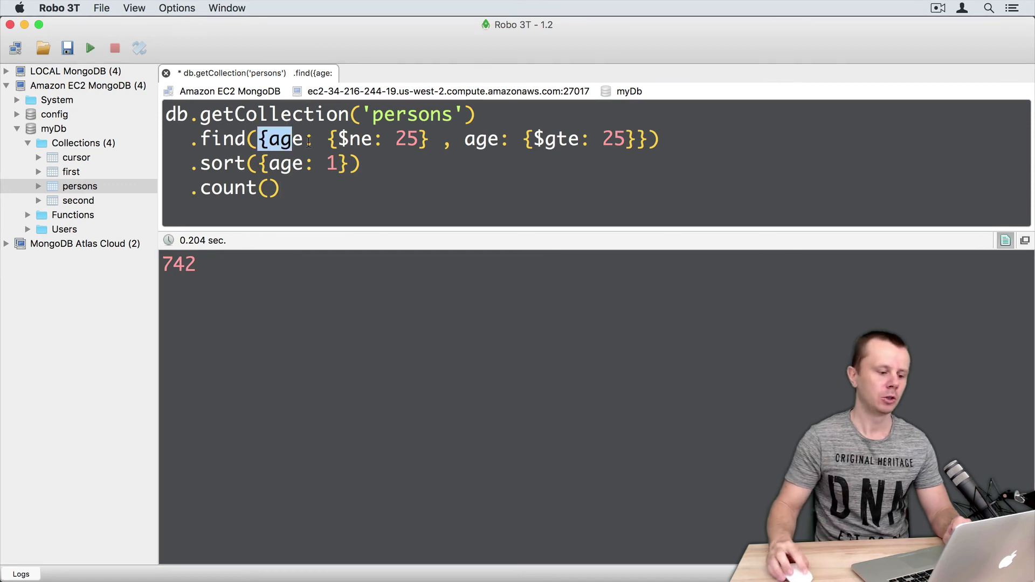
drag(259, 138, 646, 138)
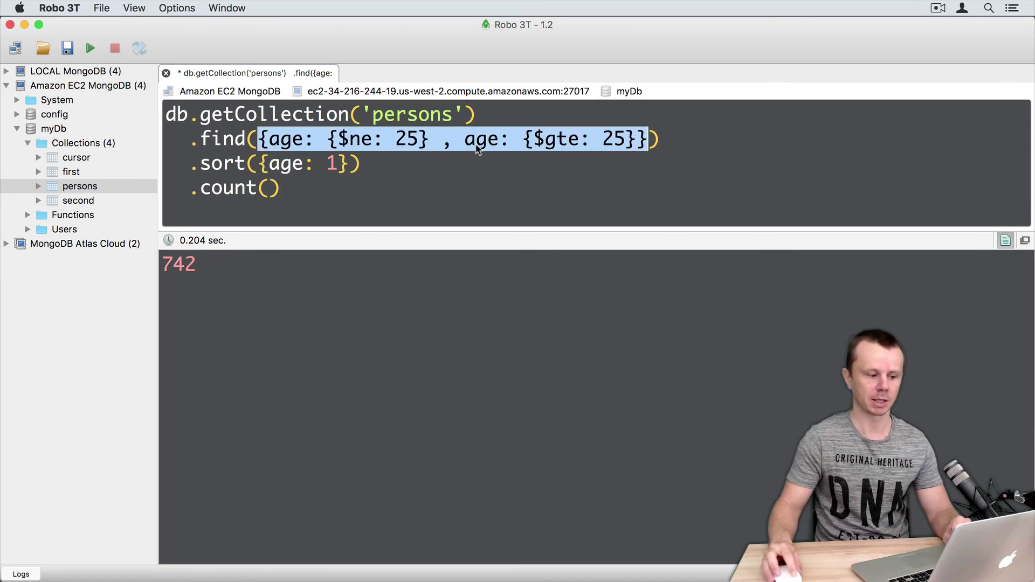